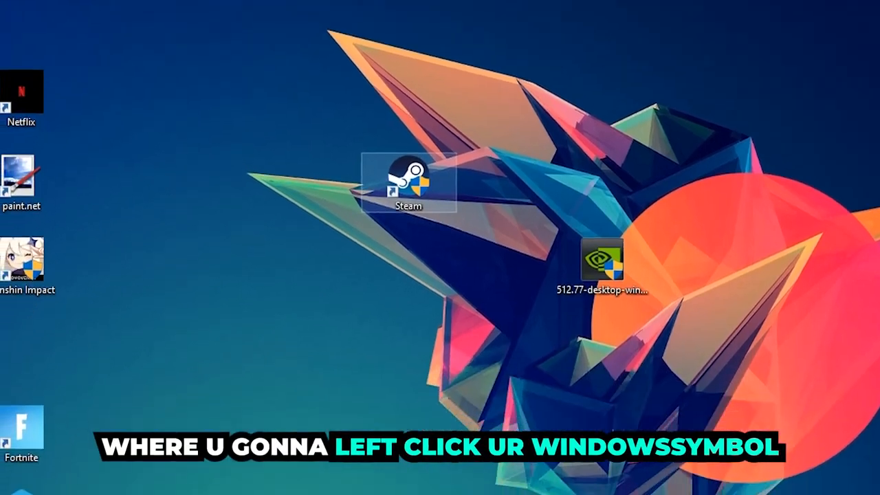
Open the Start menu to search for Windows Defender Firewall's allowed-apps settings
click(10, 484)
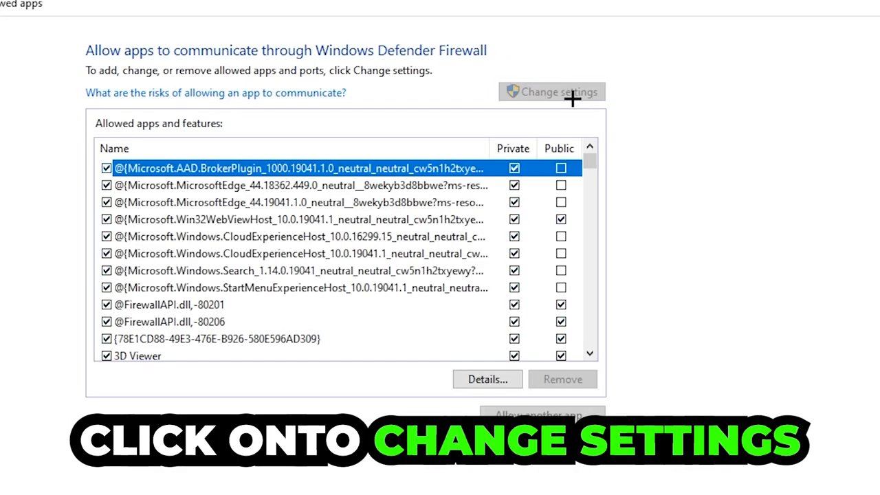
Unlock settings, start 'Allow another app', and browse for the game's executable
click(551, 91)
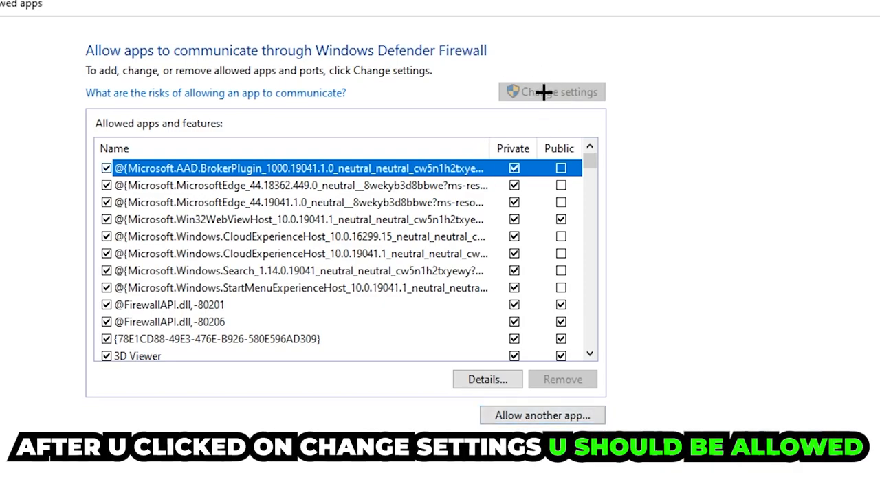
click(542, 414)
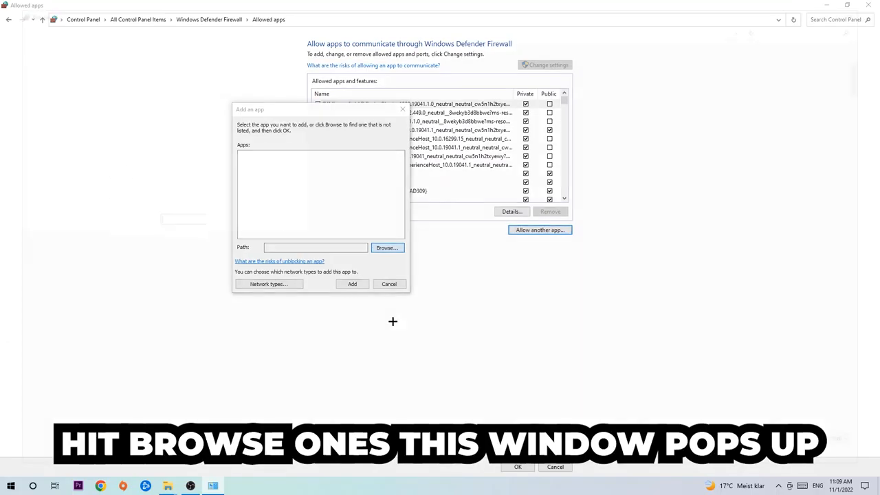
click(387, 248)
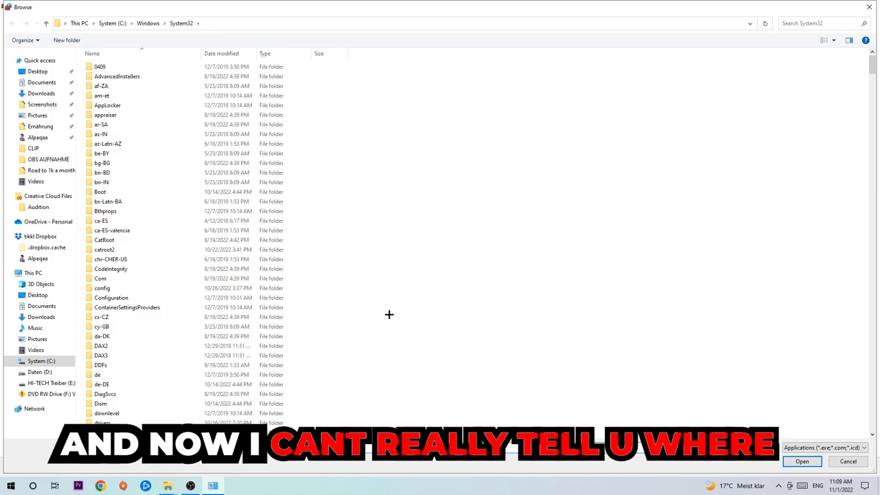